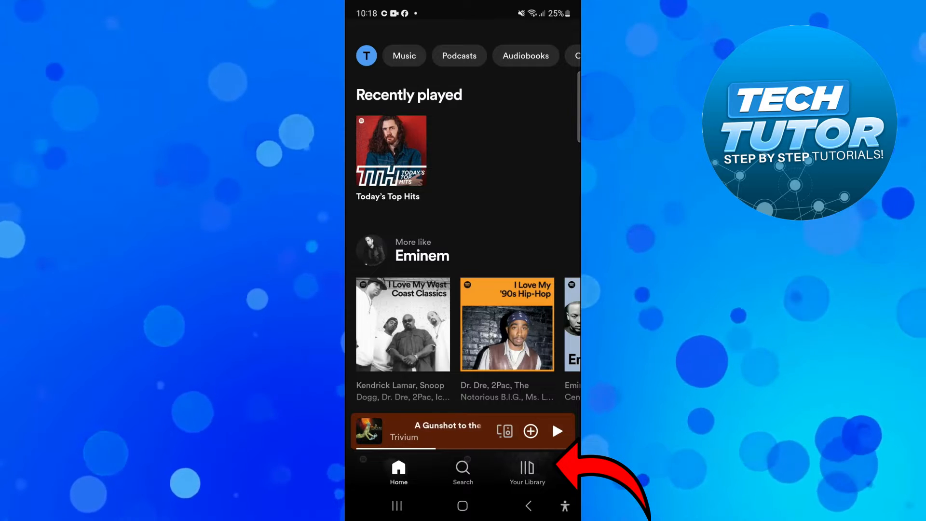
Step: Show Your Library filtered to Playlists, listing Tutorial and the two Test playlists
{"action": "left_click", "coordinate": [527, 471]}
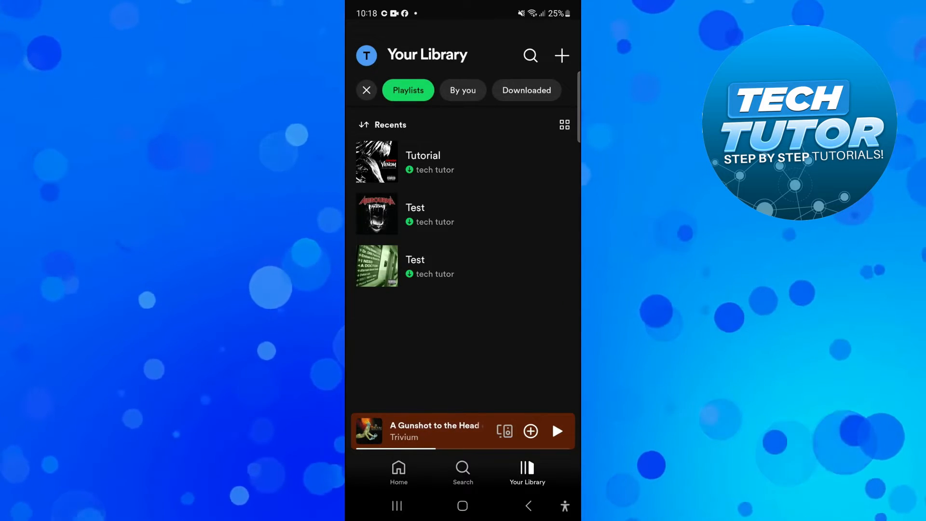
{"action": "left_click", "coordinate": [367, 91]}
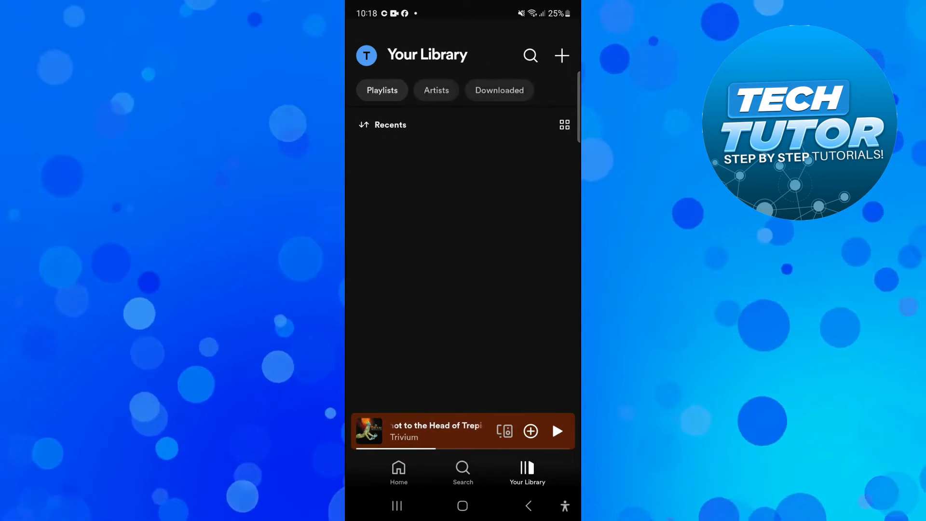
{"action": "left_click", "coordinate": [382, 91]}
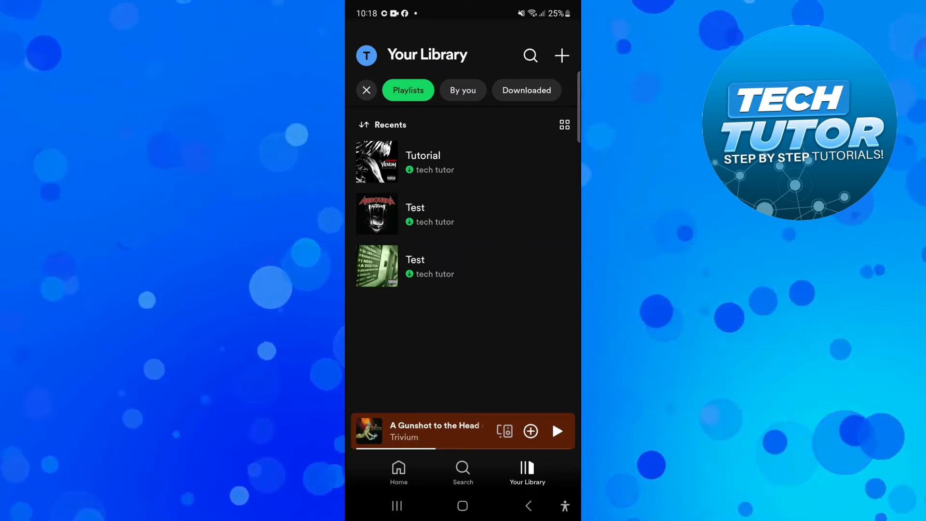
Step: Bring up the options sheet for the Tutorial playlist from its page
{"action": "left_click", "coordinate": [422, 156]}
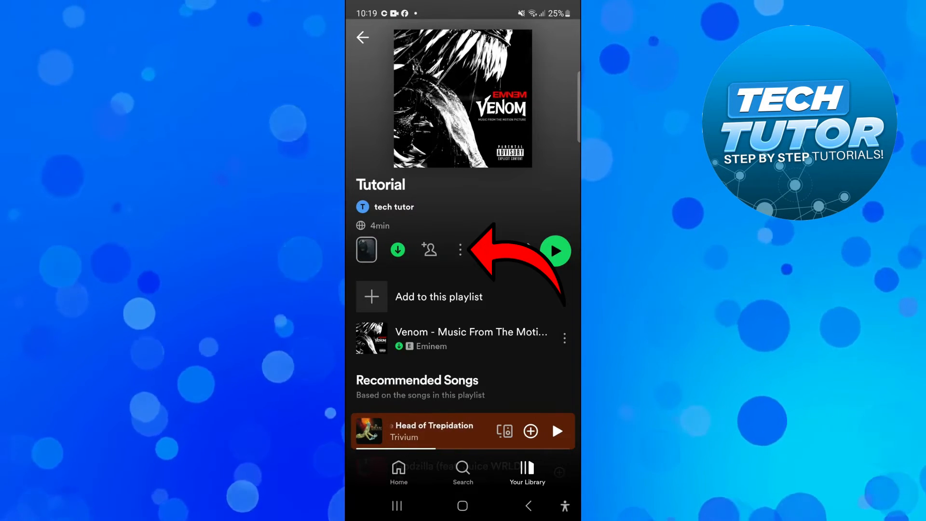
{"action": "left_click", "coordinate": [459, 250]}
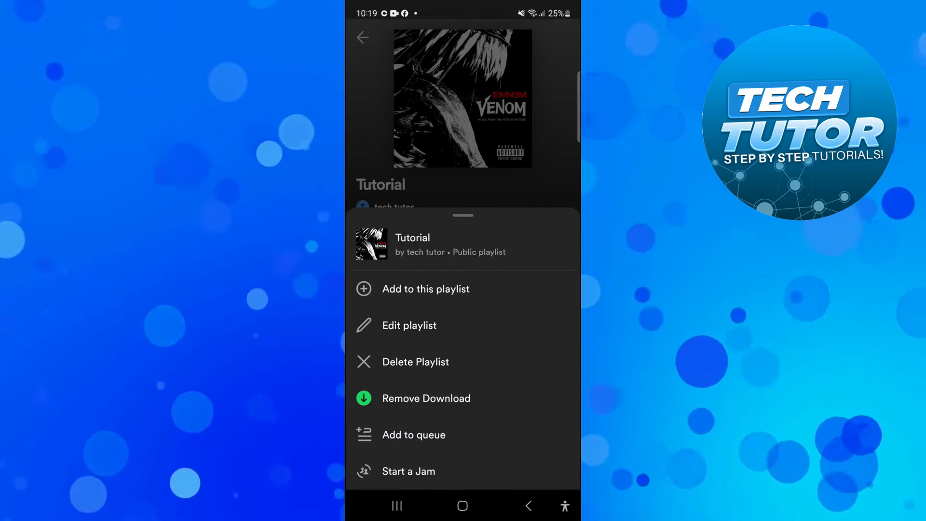
Step: Delete the Tutorial playlist and confirm the deletion
{"action": "left_click", "coordinate": [415, 362]}
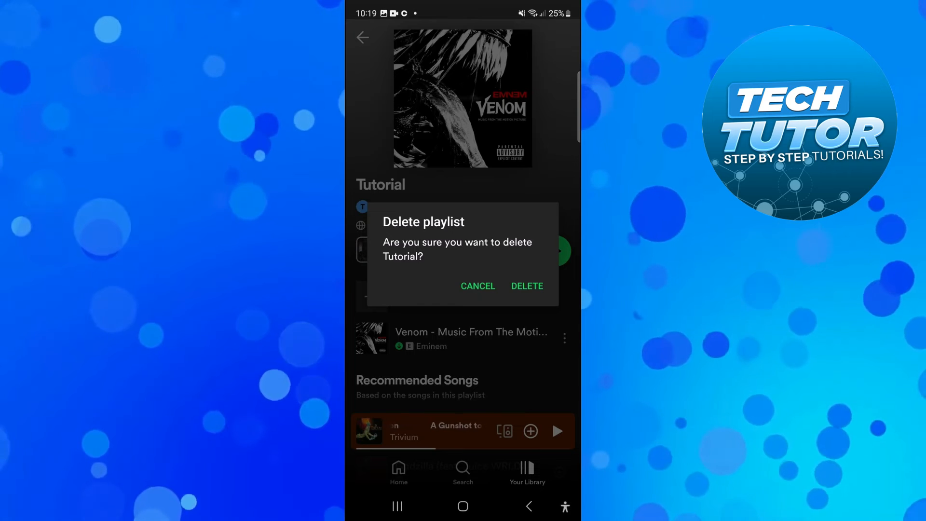
{"action": "left_click", "coordinate": [526, 286]}
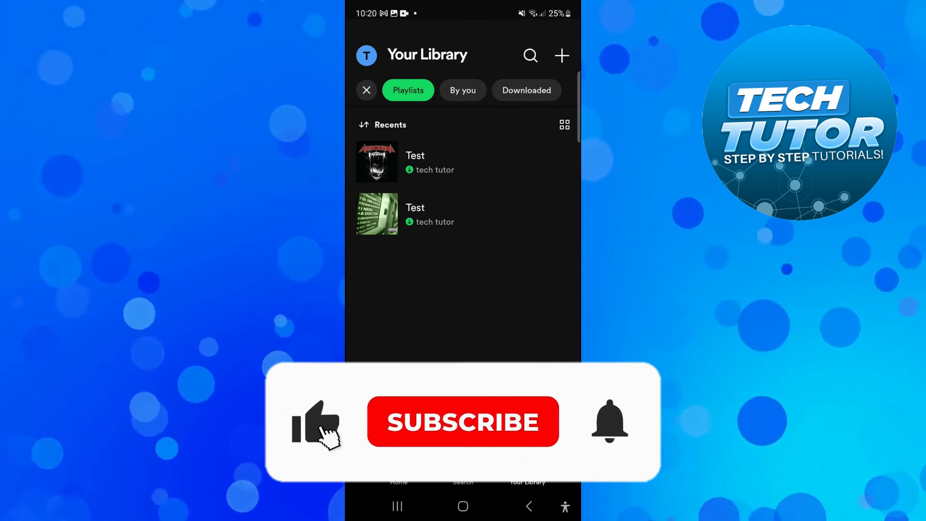
Step: Return to the playlists list showing only the two Test playlists remaining
{"action": "left_click", "coordinate": [463, 422]}
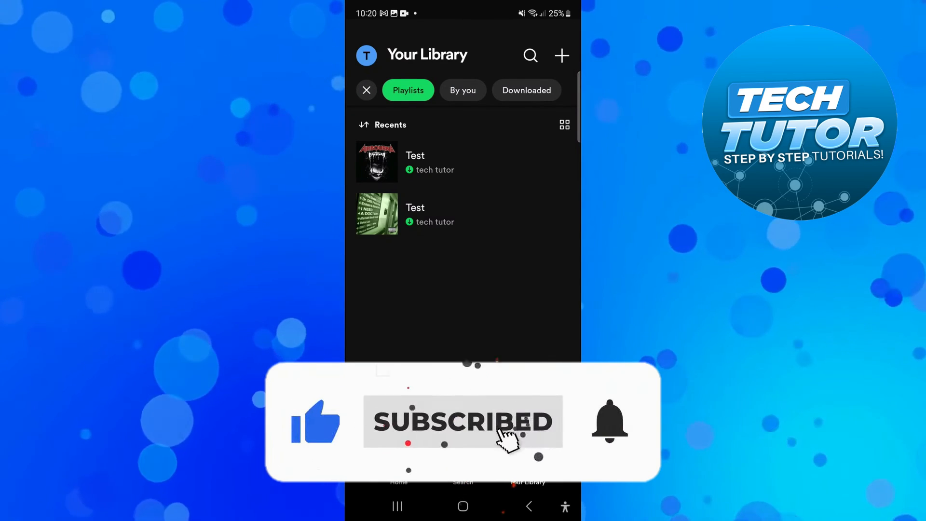